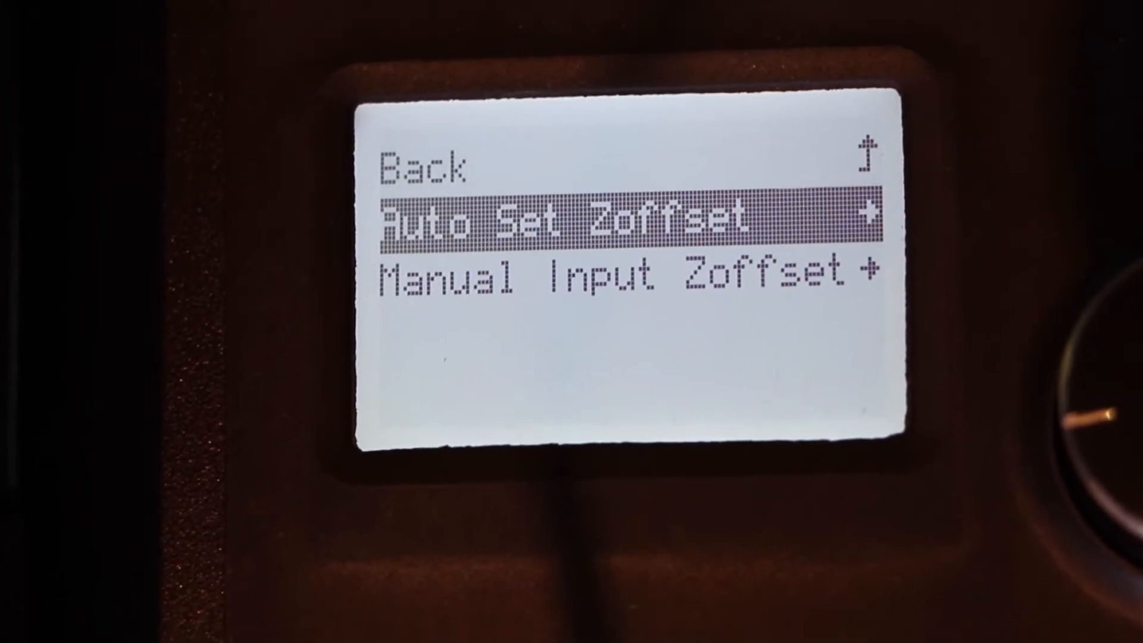
{"action": "scroll", "scroll_direction": "down", "scroll_amount": 3}
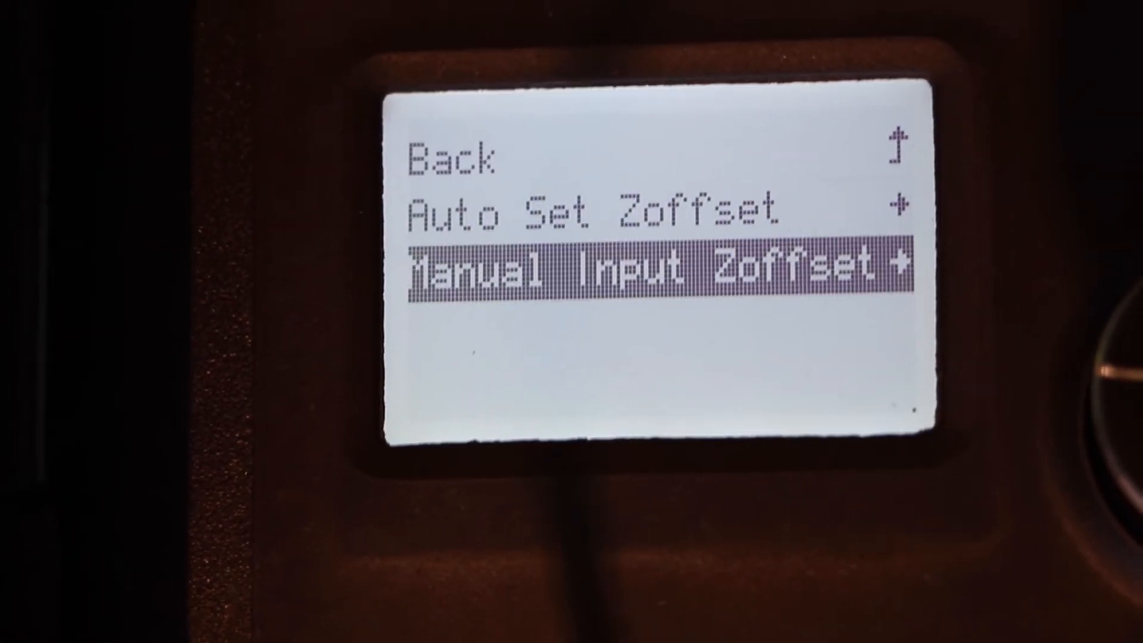